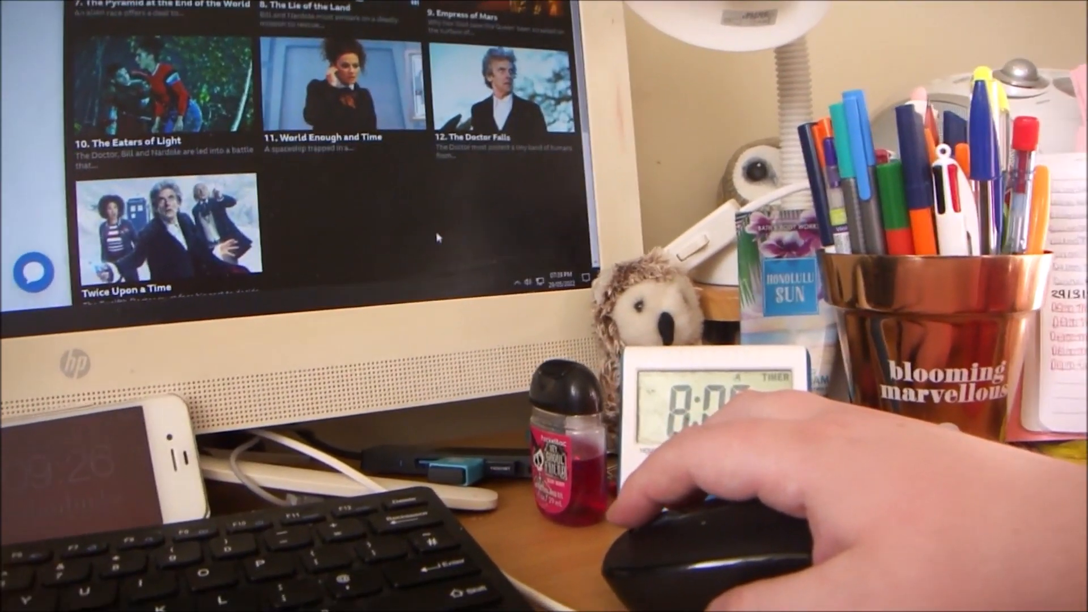
Scroll back to the series tabs and select Series 11, listing episodes from The Woman Who Fell to Earth.
scroll("down", 3)
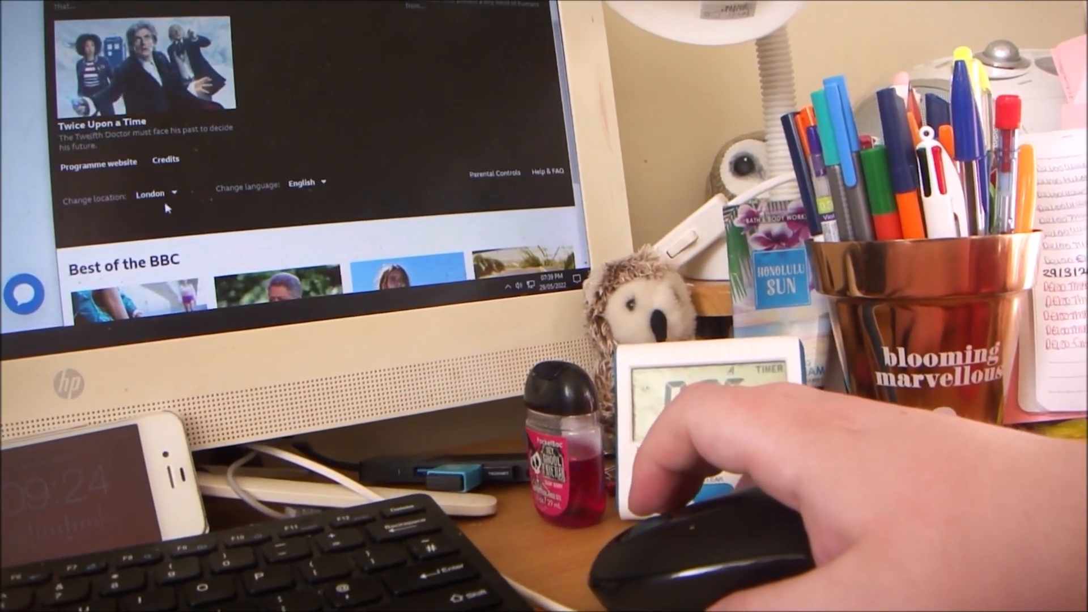
scroll("down", 3)
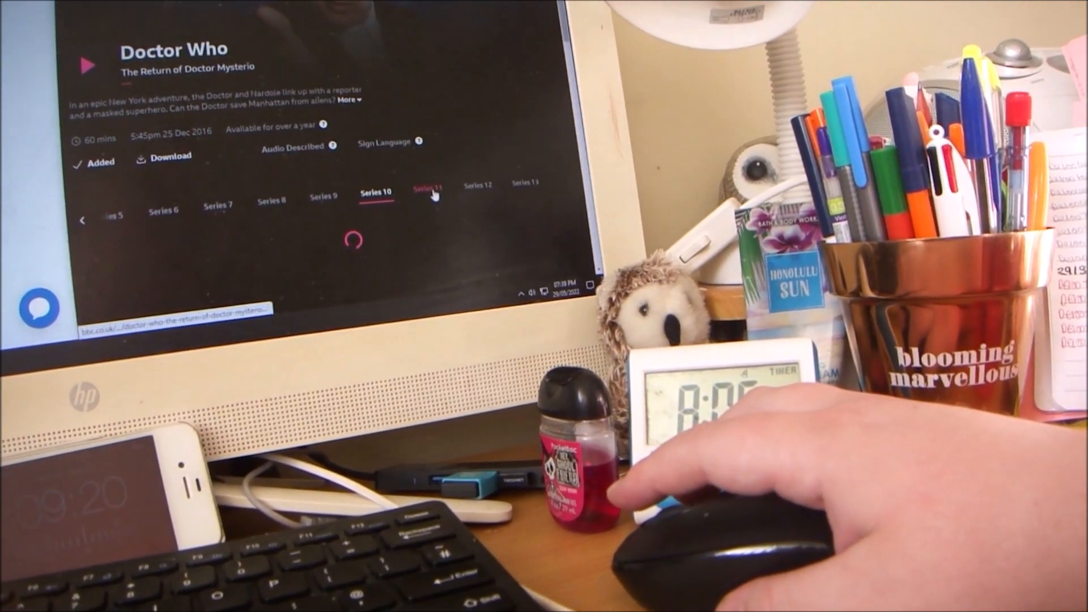
left_click(427, 189)
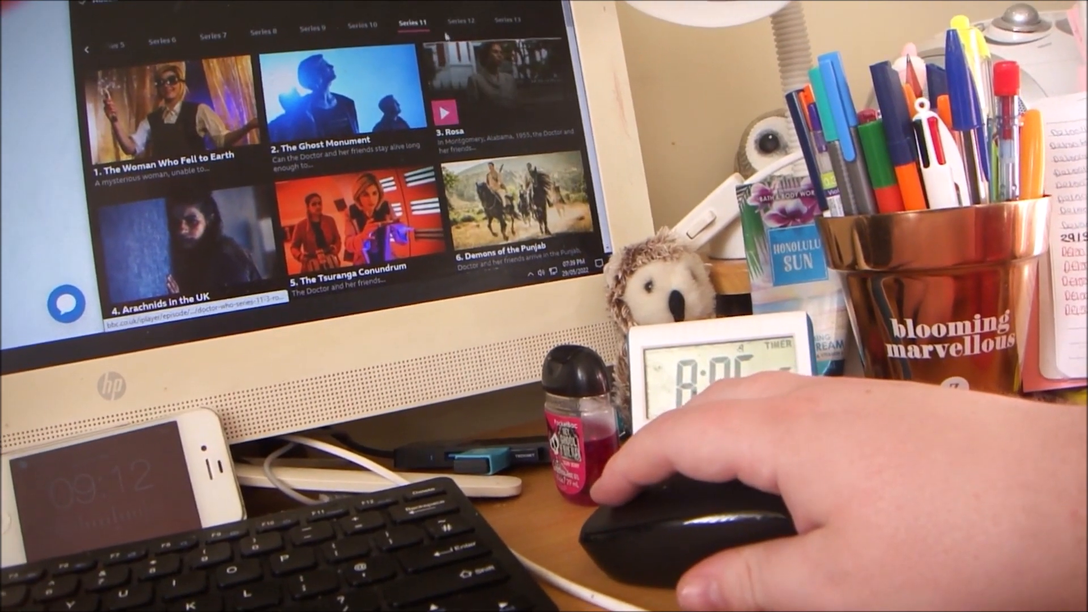
Select Series 12 so its Doctor Who episodes begin to load.
left_click(455, 23)
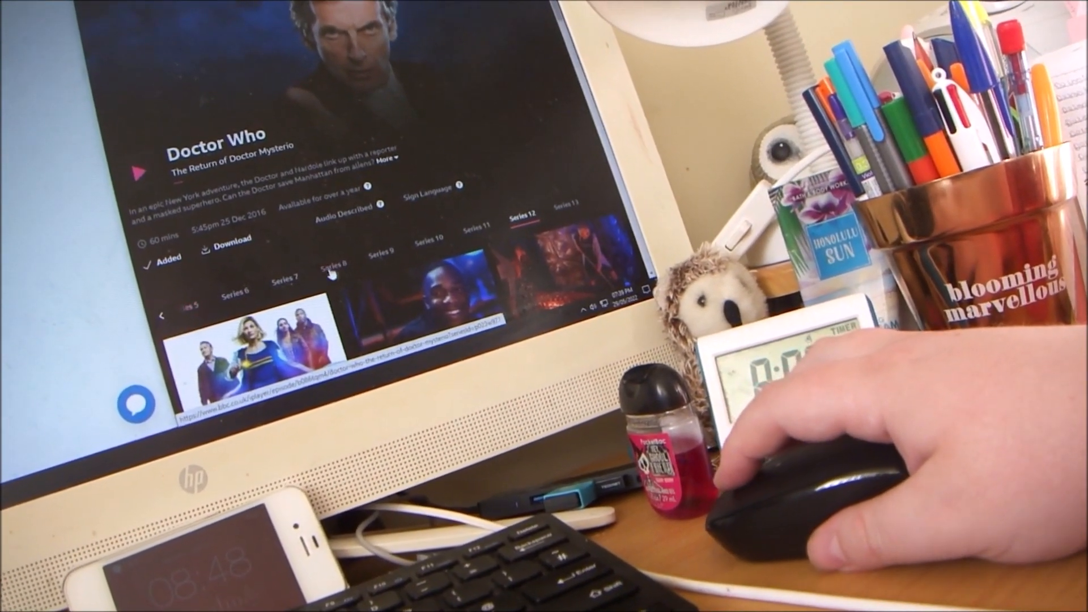
Scroll along the series tabs toward Series 9, whose episodes show as Watched.
scroll("down", 3)
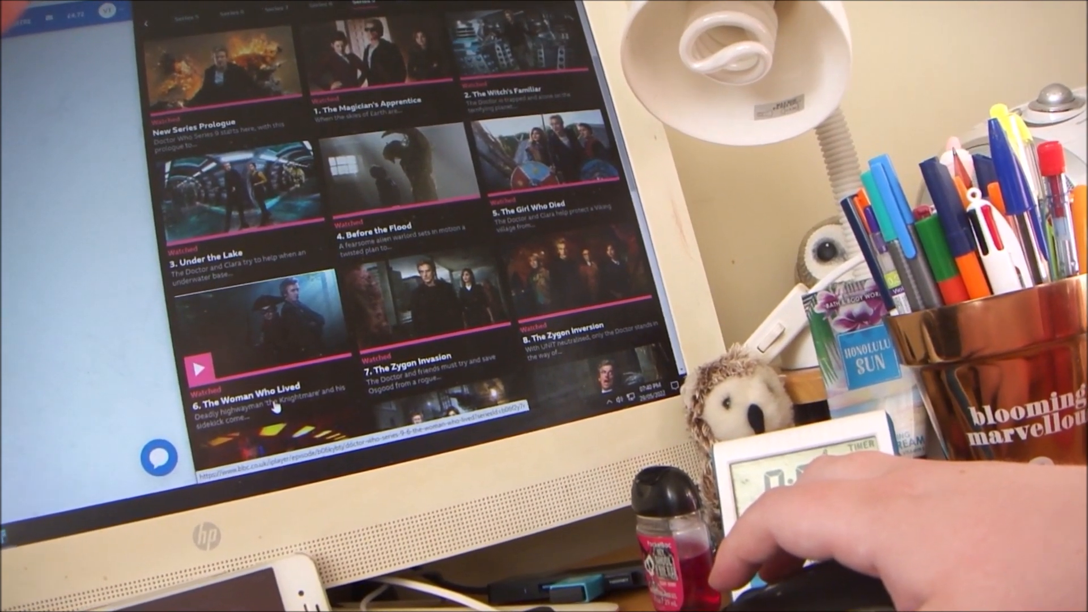
scroll("down", 3)
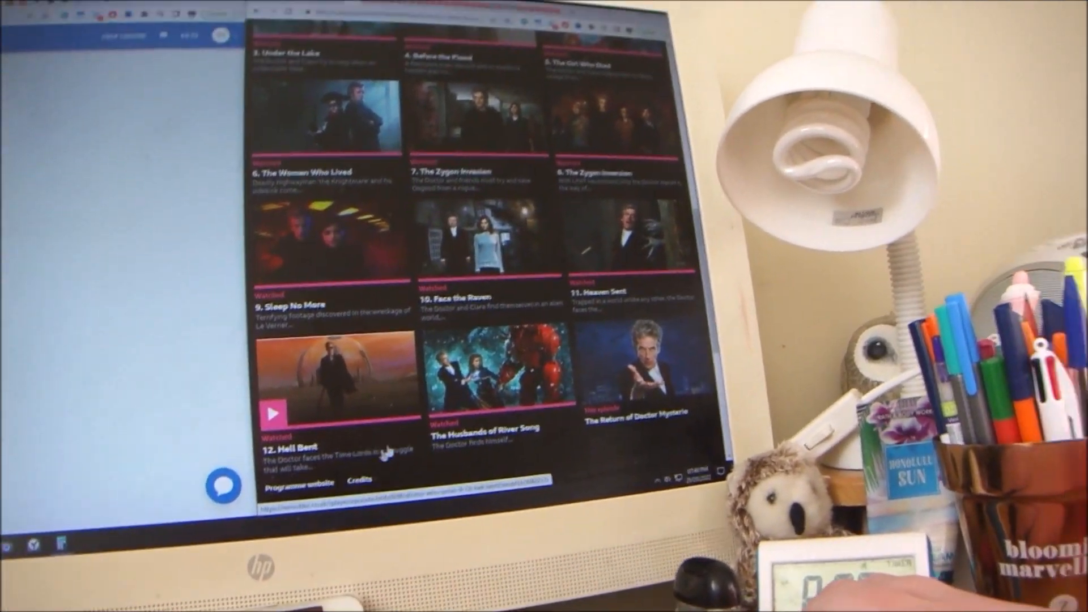
scroll("up", 3)
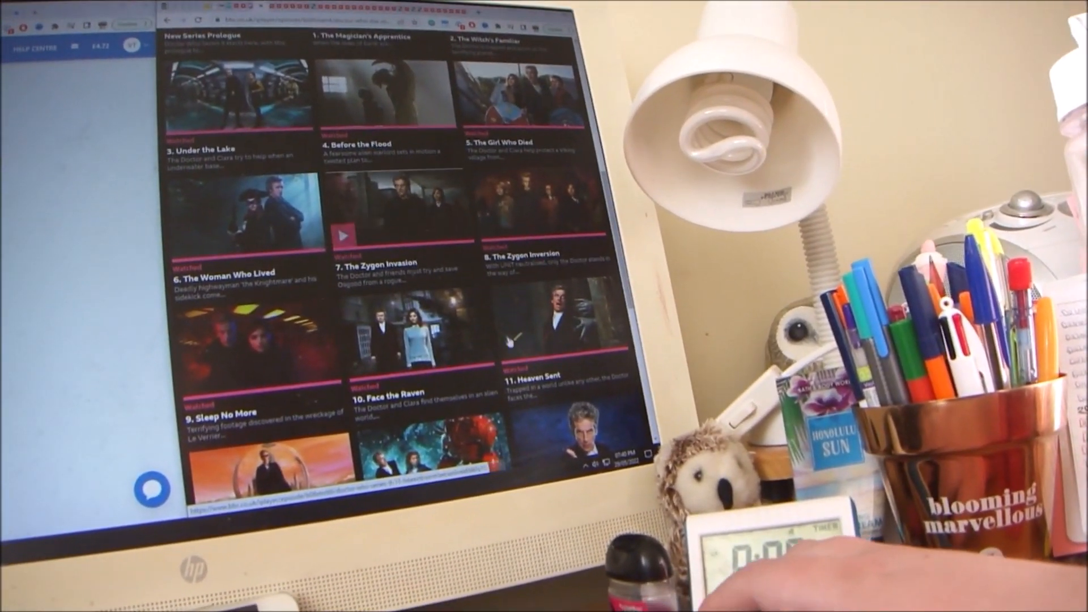
scroll("down", 3)
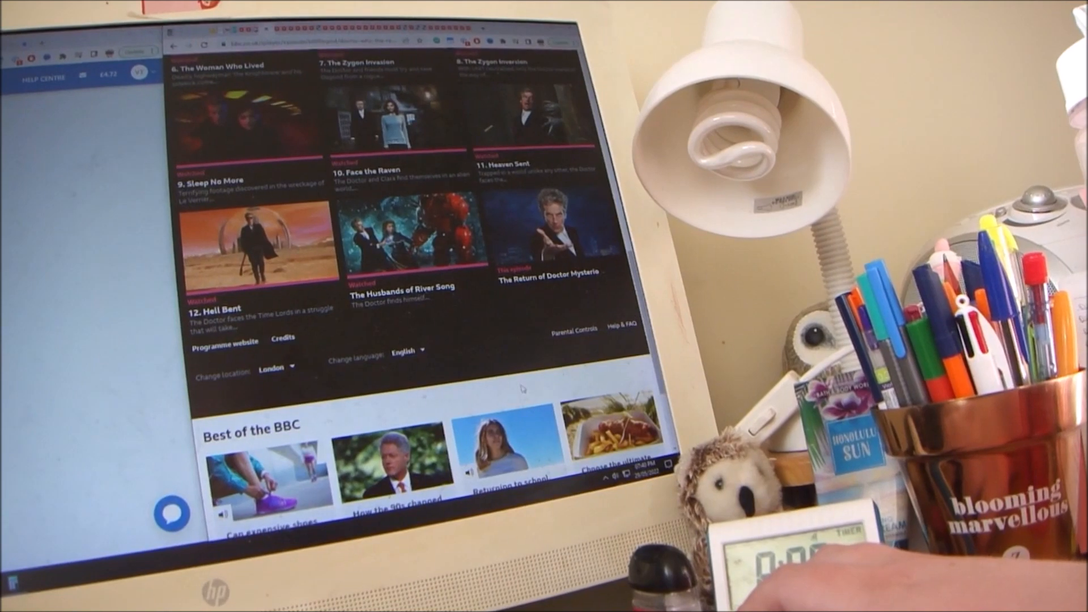